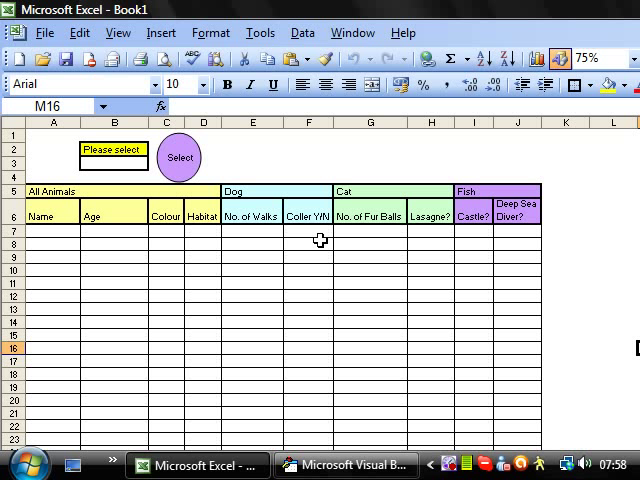
- Point out the Name column and the dog, cat and fish question columns
click(565, 222)
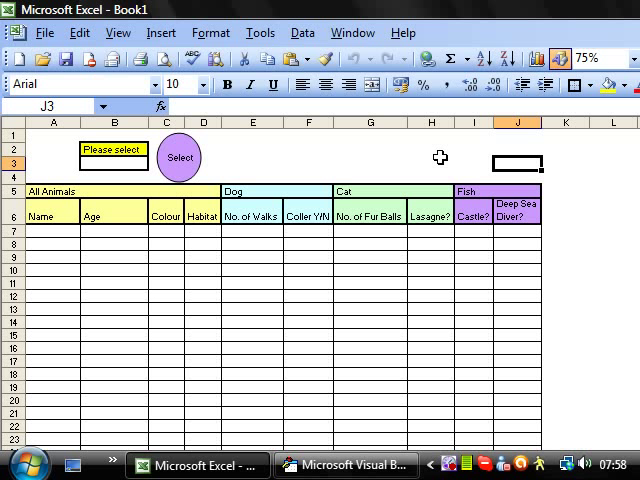
mouse_move(256, 133)
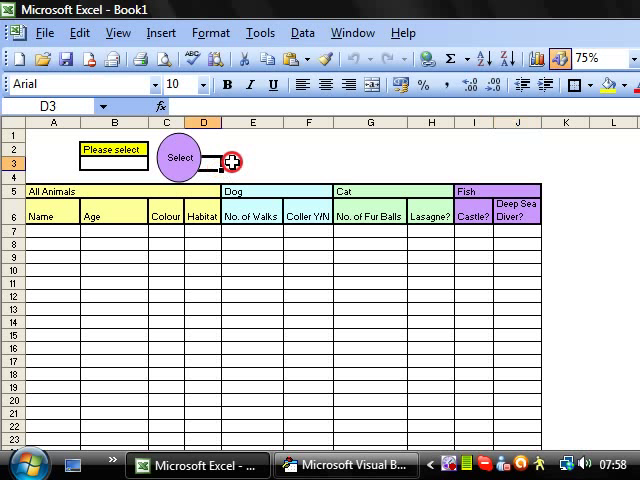
click(252, 149)
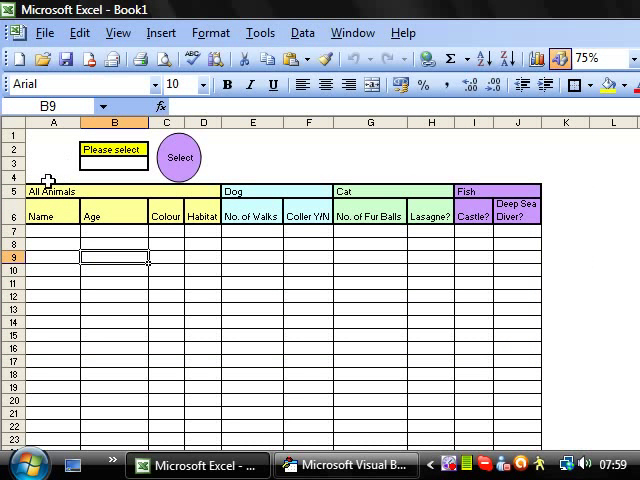
click(54, 215)
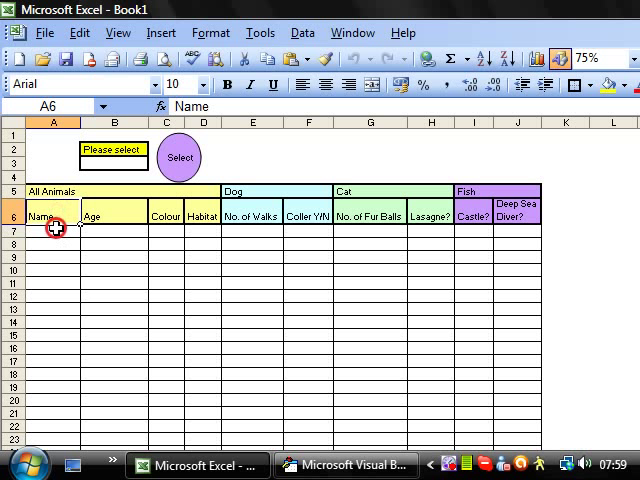
click(112, 230)
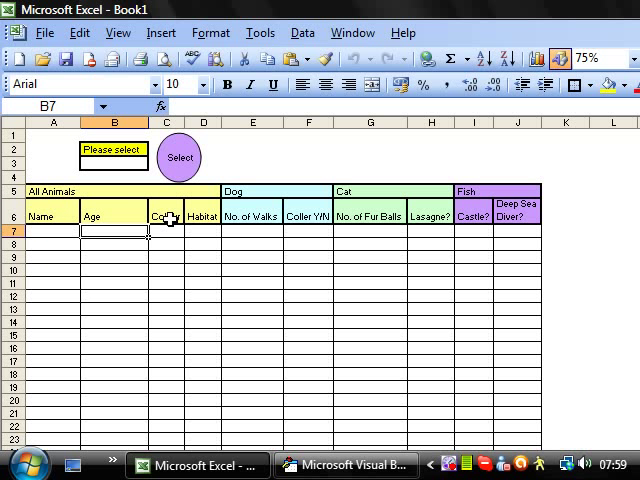
click(202, 231)
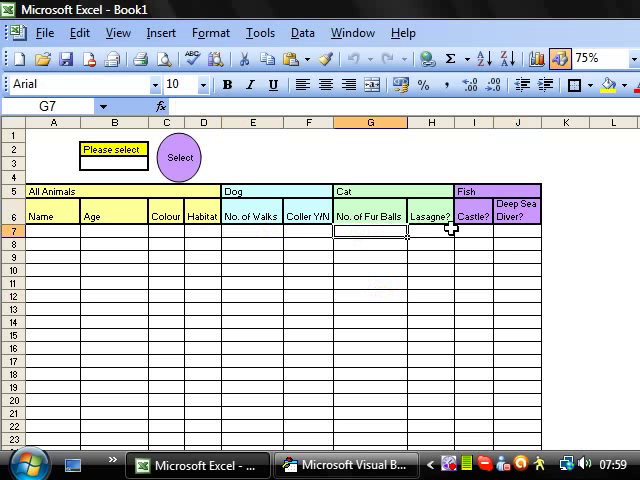
click(475, 231)
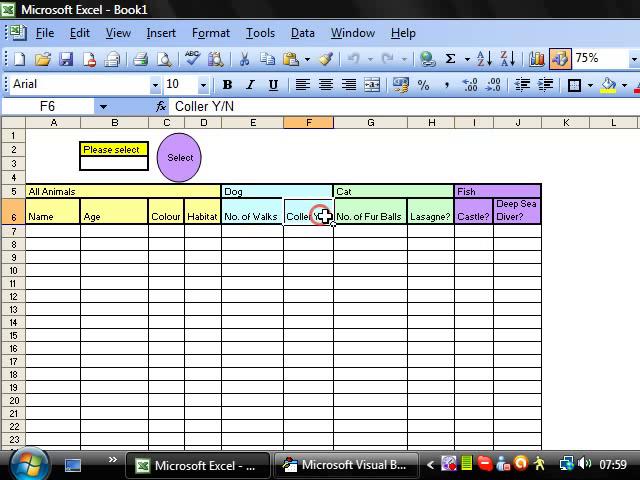
click(474, 211)
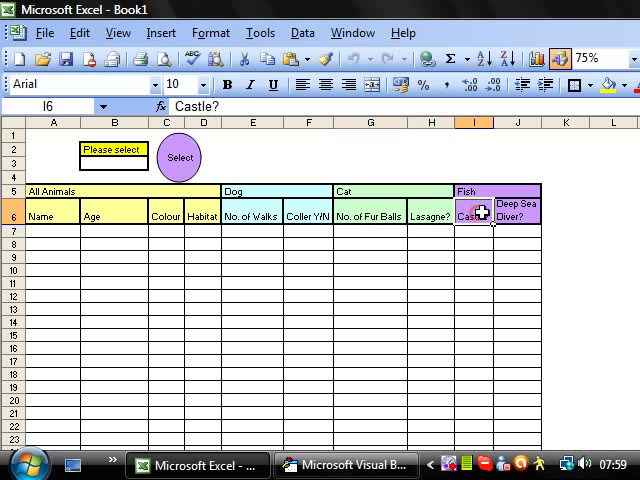
click(429, 214)
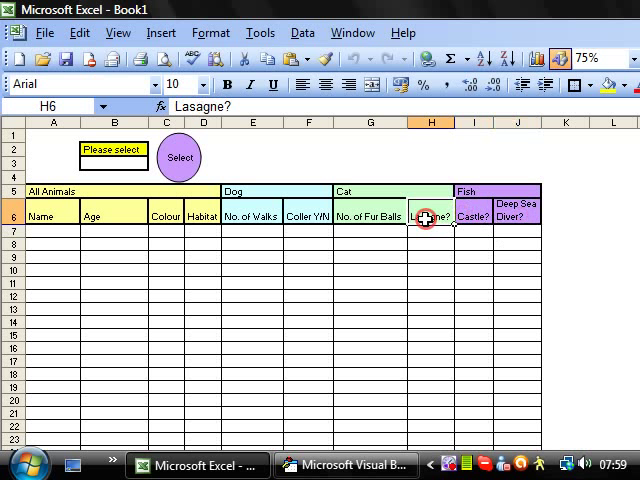
click(252, 213)
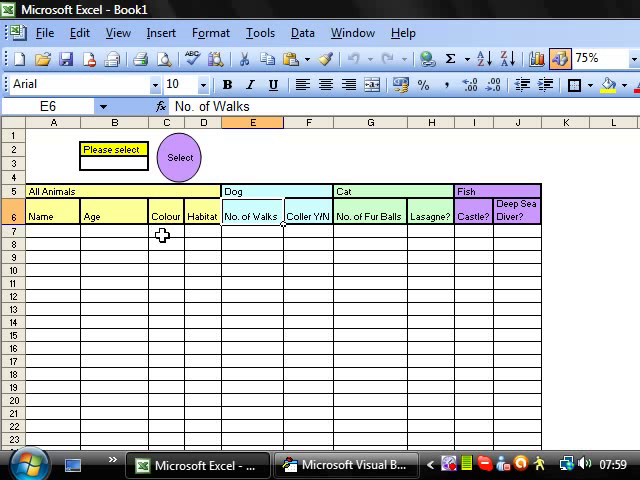
- Pick Dog, then Cat, from the B3 animal dropdown list
click(152, 163)
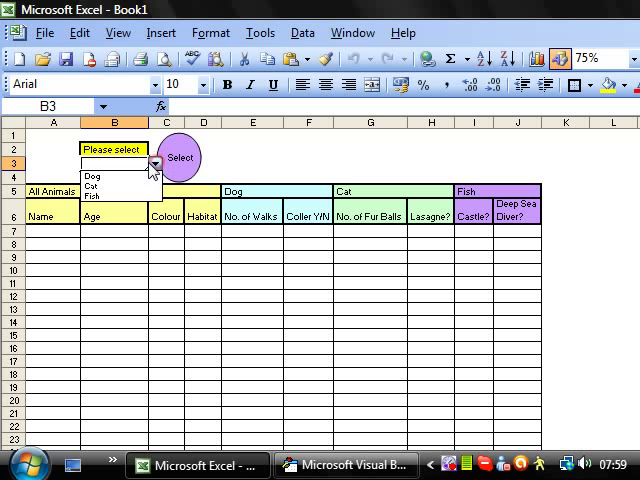
click(95, 176)
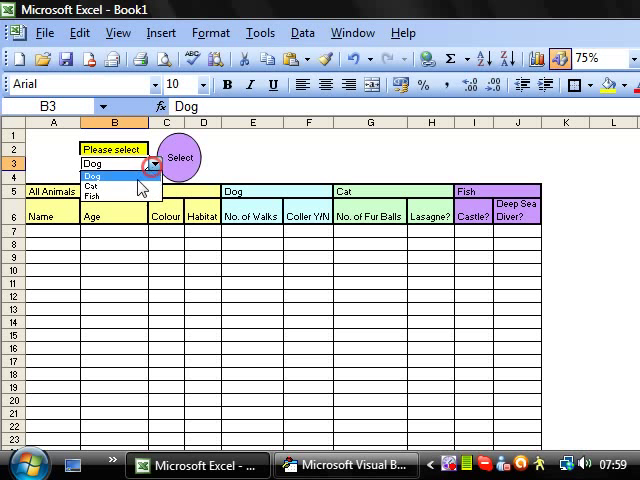
click(96, 195)
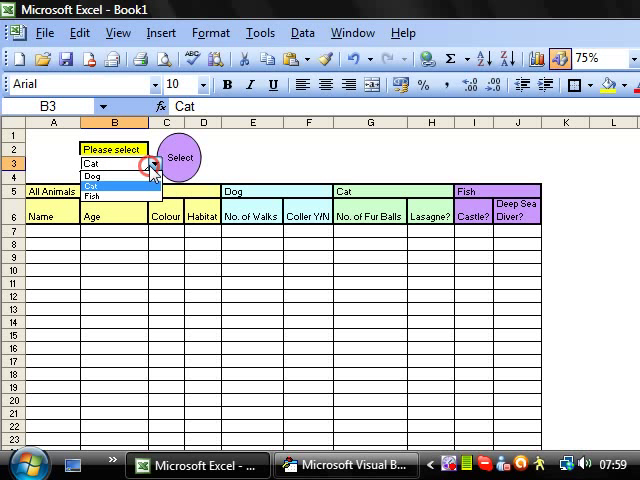
click(95, 176)
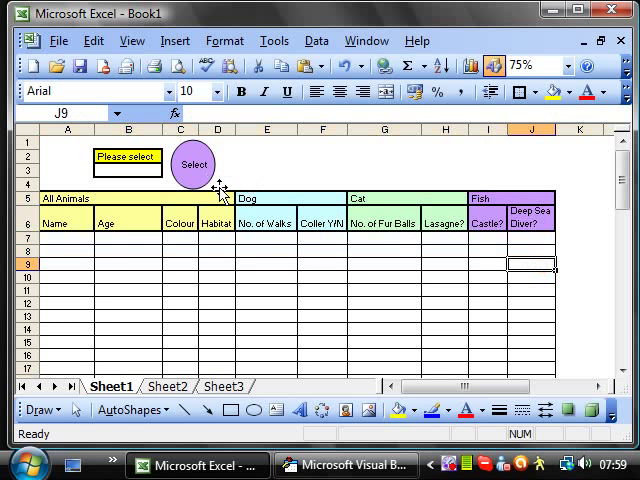
- Insert a new module and declare 'Sub Select_Animal' in it
click(483, 198)
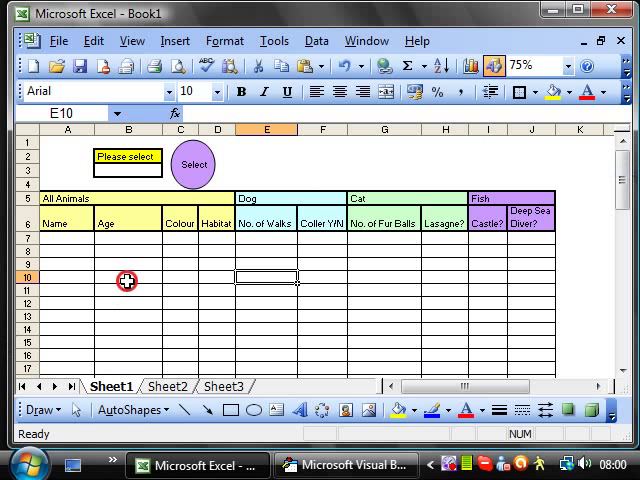
click(125, 276)
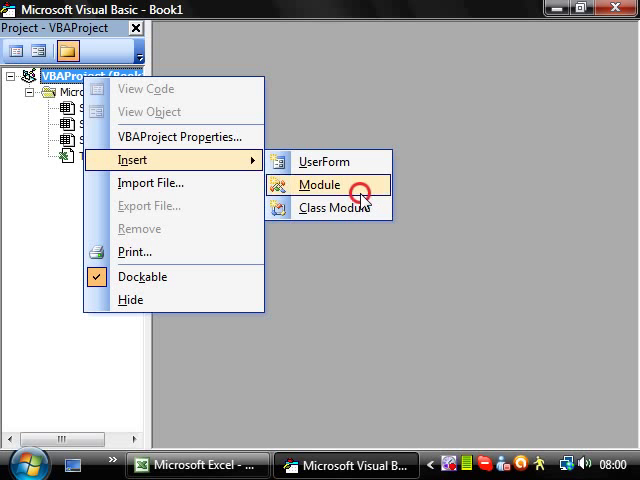
click(318, 184)
text(sub S)
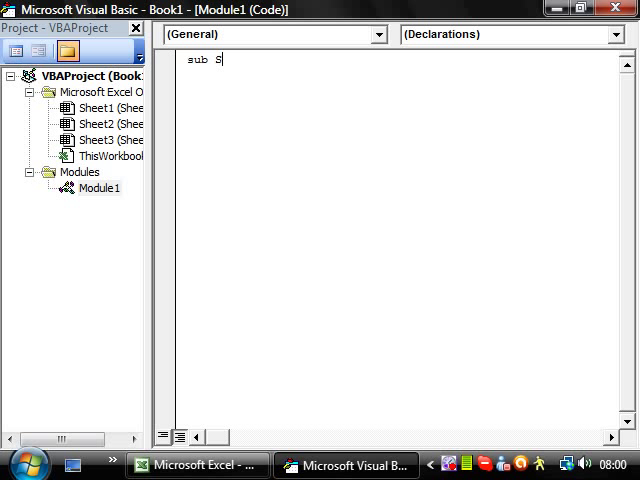
text(elect)
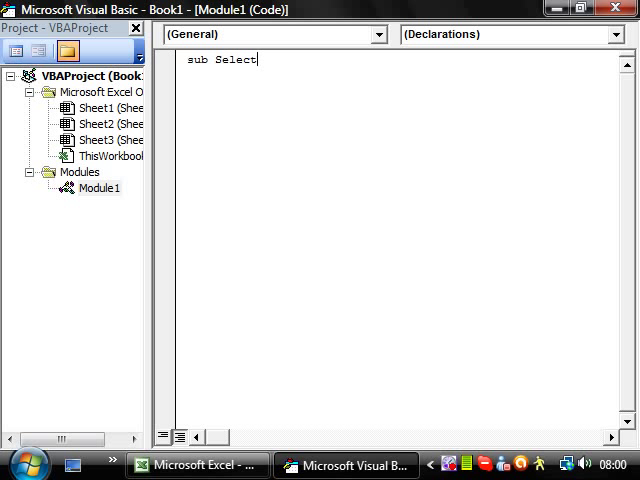
text(_Animal)
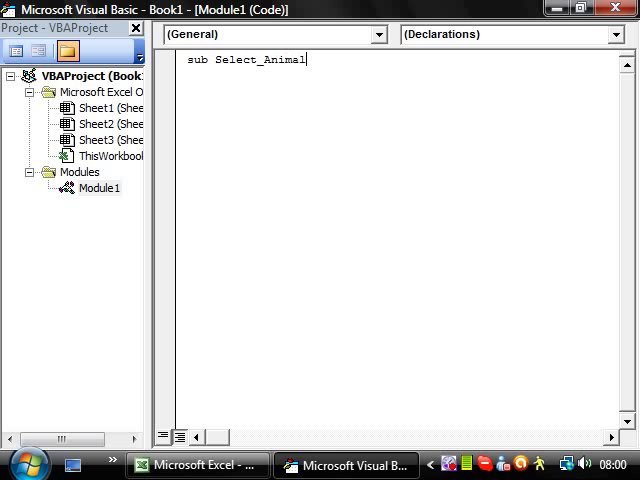
key(enter)
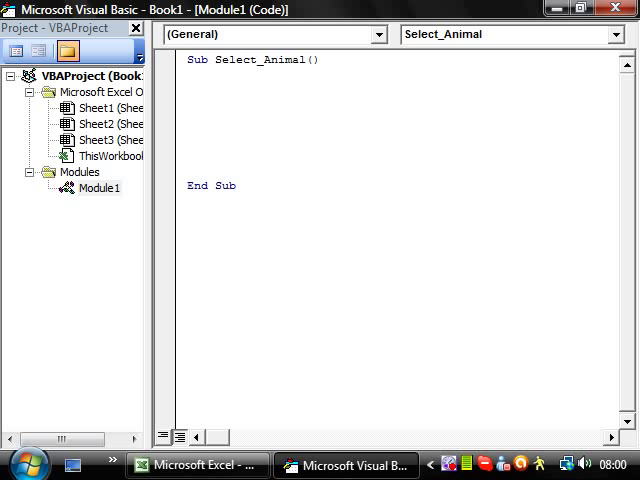
- Declare the variable with 'Dim Animal As String' in Select_Animal
click(196, 464)
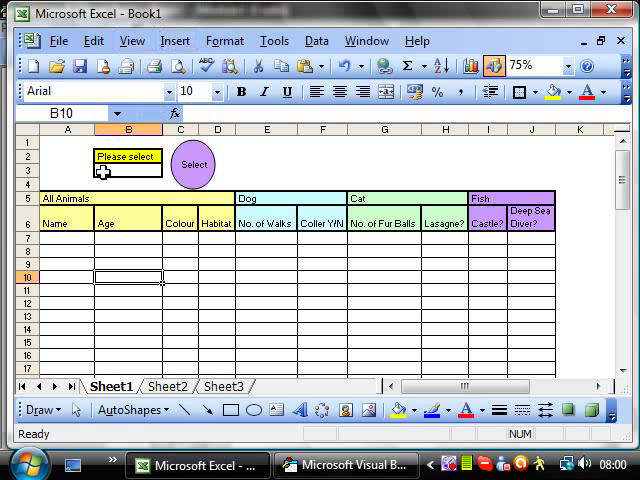
click(130, 170)
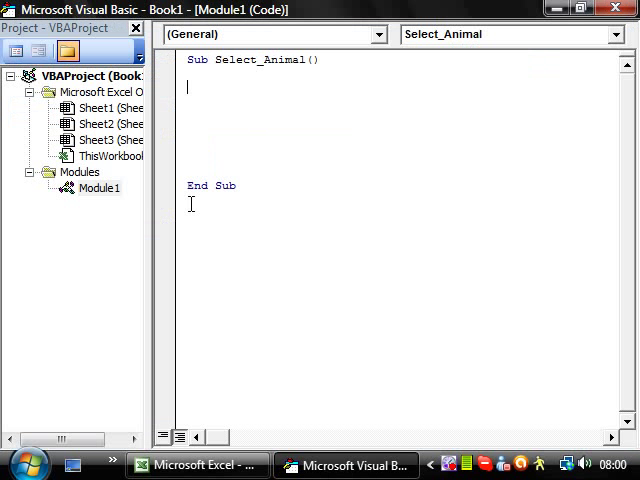
text(di)
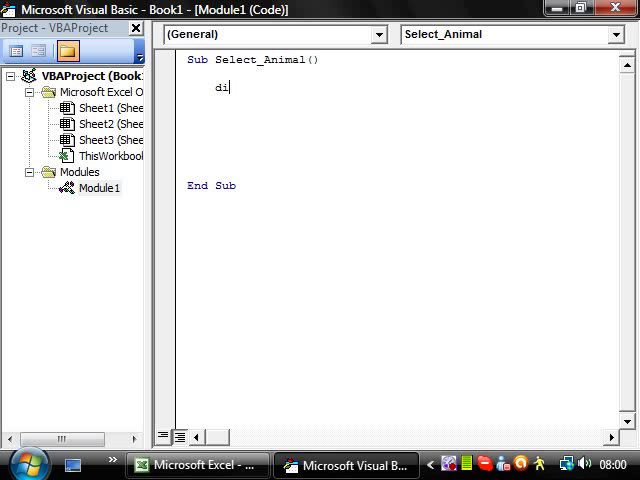
text(m)
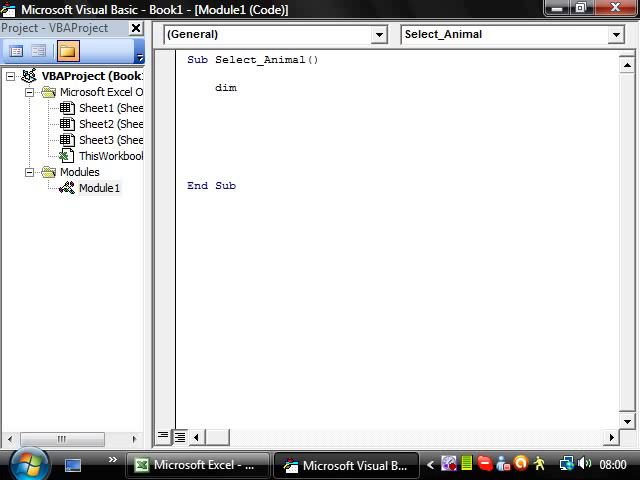
click(201, 463)
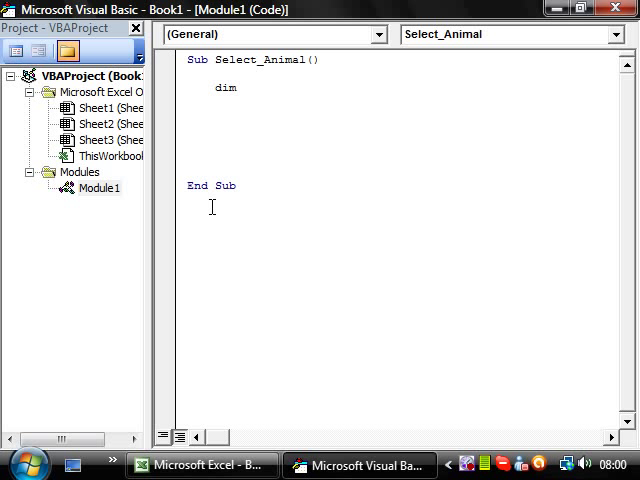
text(Animal as)
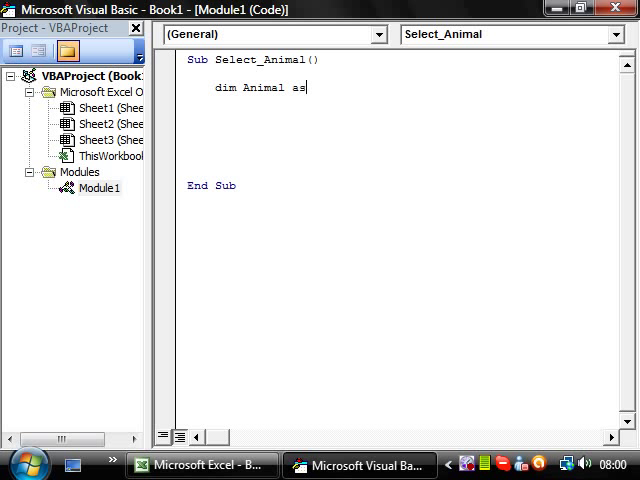
text(String)
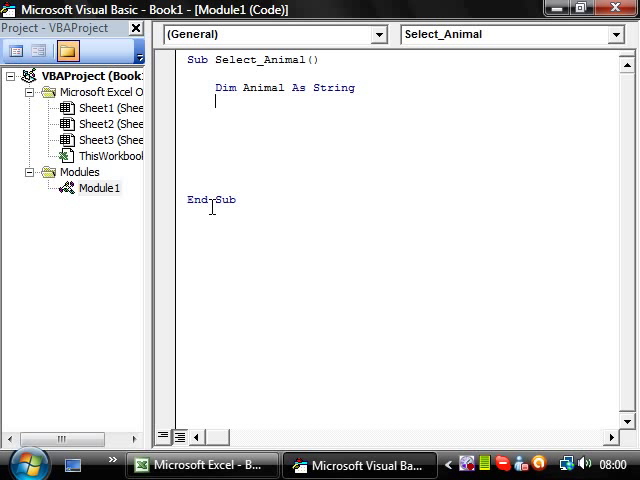
- Assign Animal = ThisWorkbook.Sheets("Sheet1").Cells(3,2).Value
text(Animal)
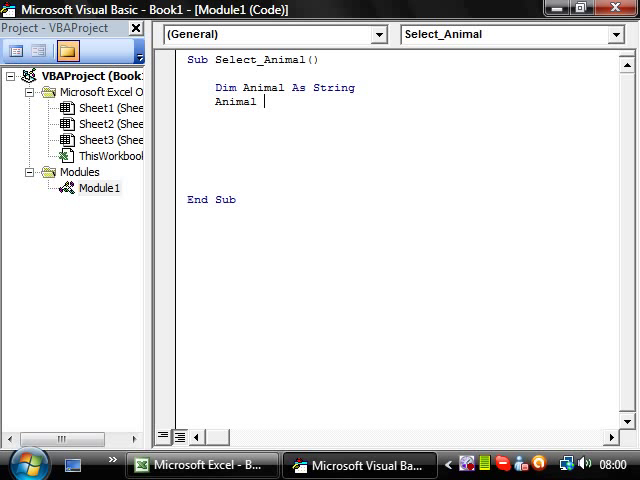
text(=)
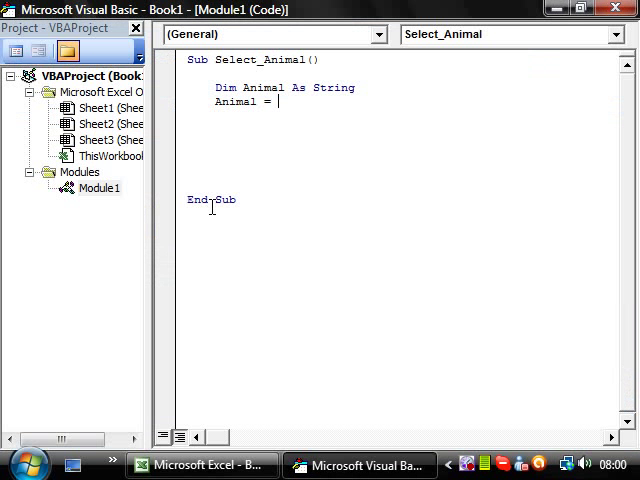
text(thisworkbook.Sheets("Sheet1)
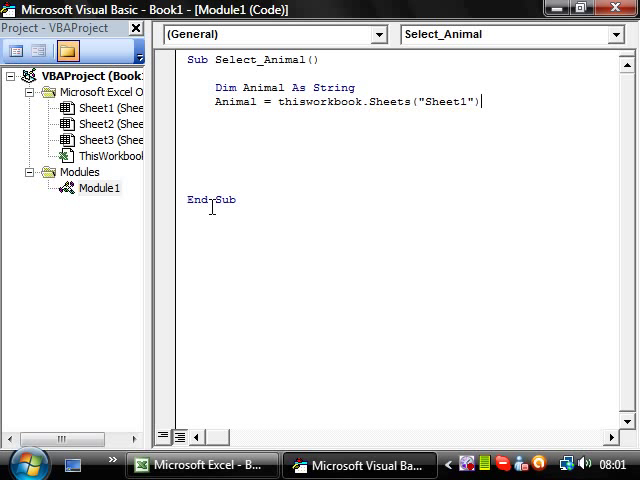
text(.cells()
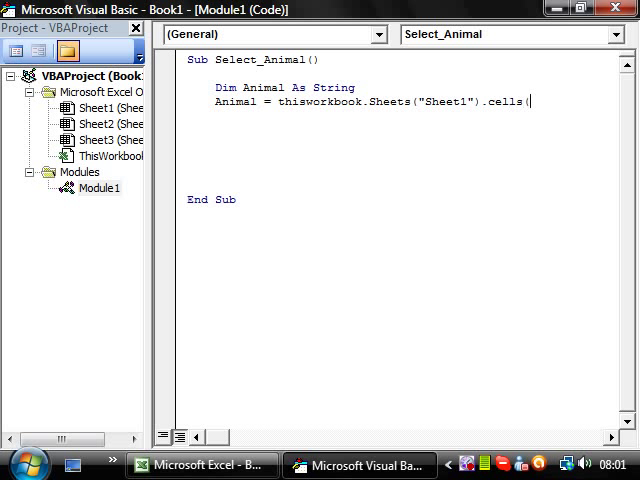
text(3,2)
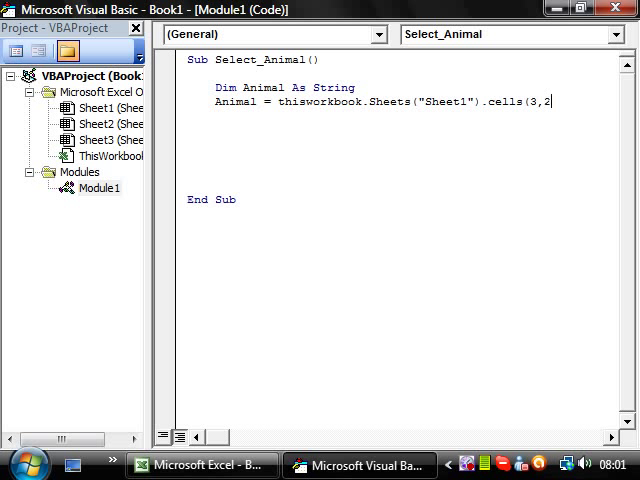
text().value)
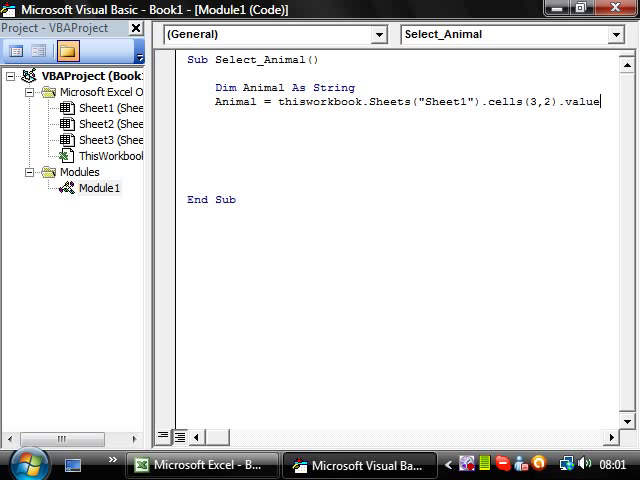
key(enter)
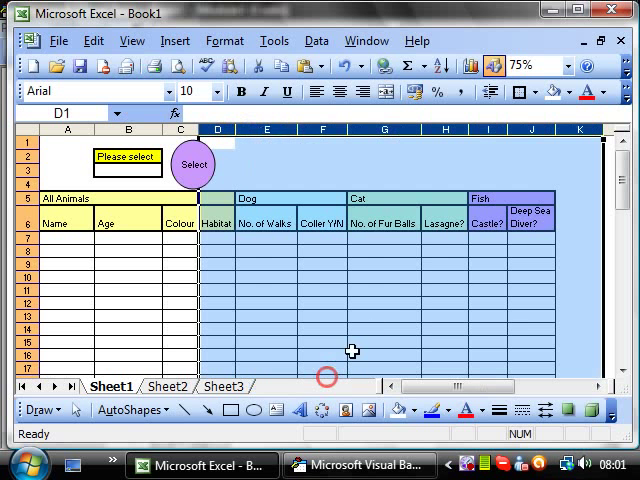
- Select columns E to J to confirm their letters, then return to Visual Basic
drag(252, 224, 520, 267)
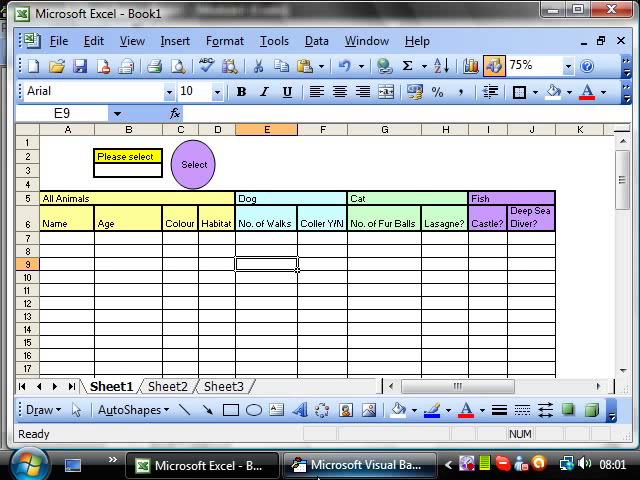
click(359, 464)
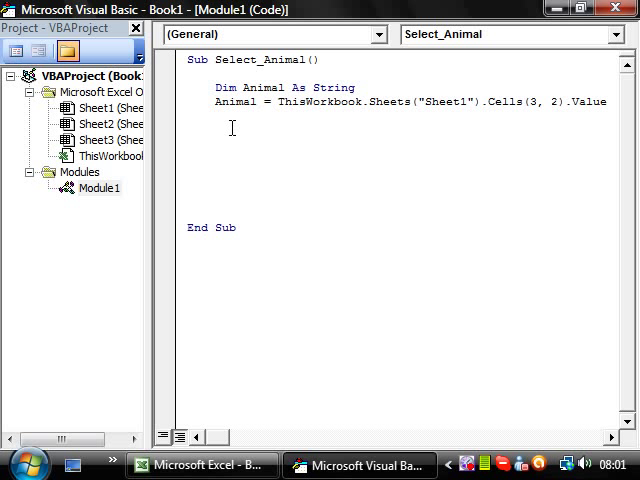
- Begin the hiding line with ThisWorkbook.Sheets and the "E:J" range
text(thisworkbook)
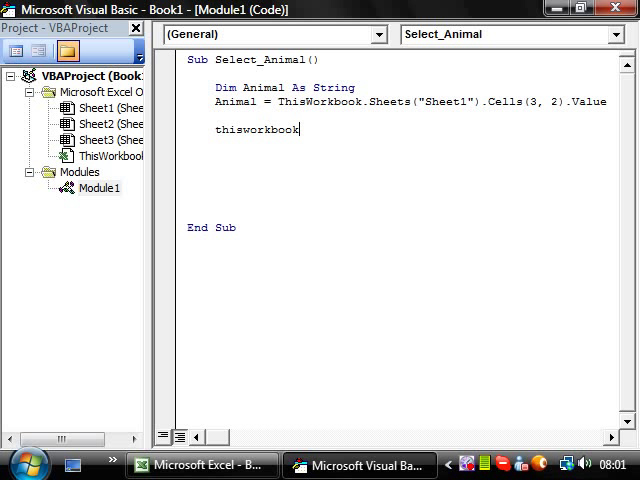
text(.)
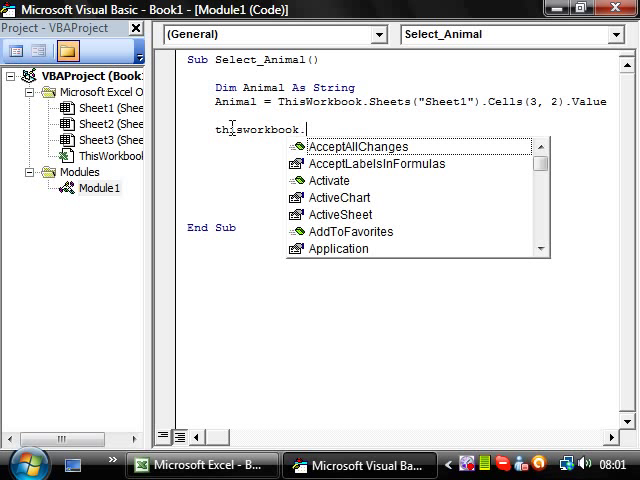
text(sheets("Sheet1)
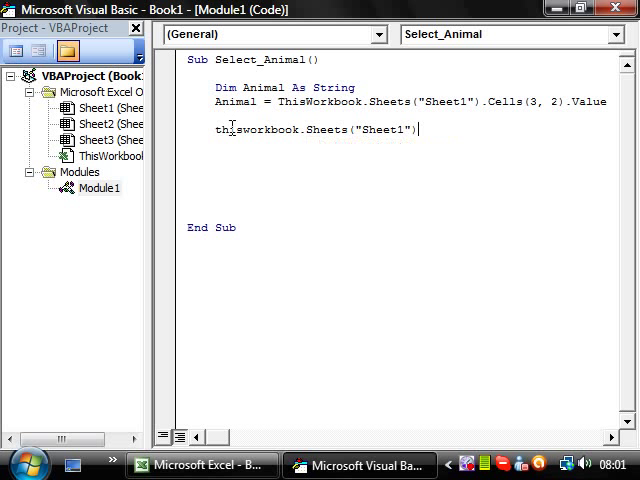
text(.)
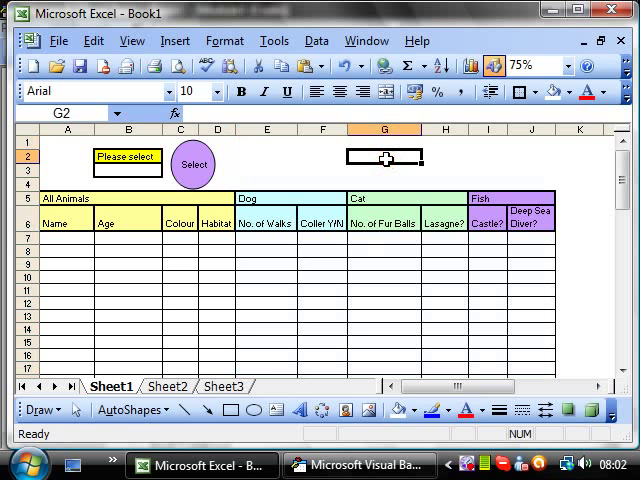
click(360, 463)
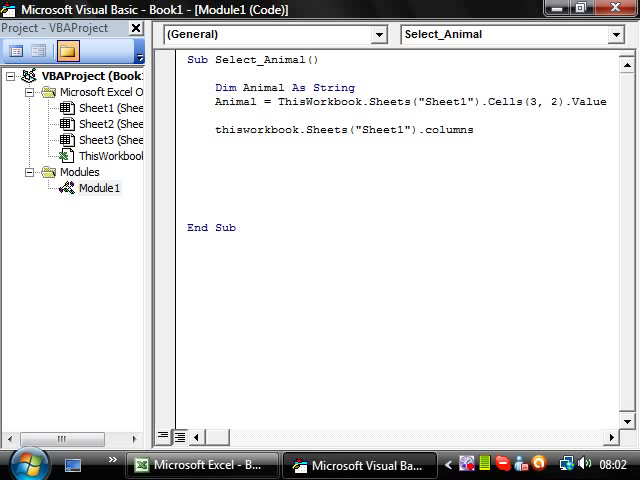
text(("E)
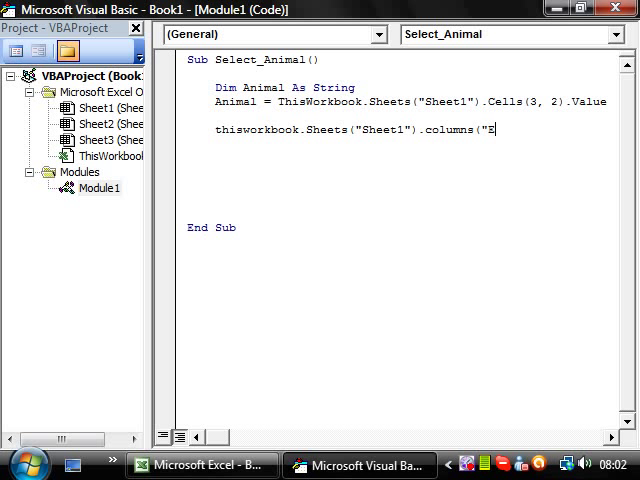
text(:J")
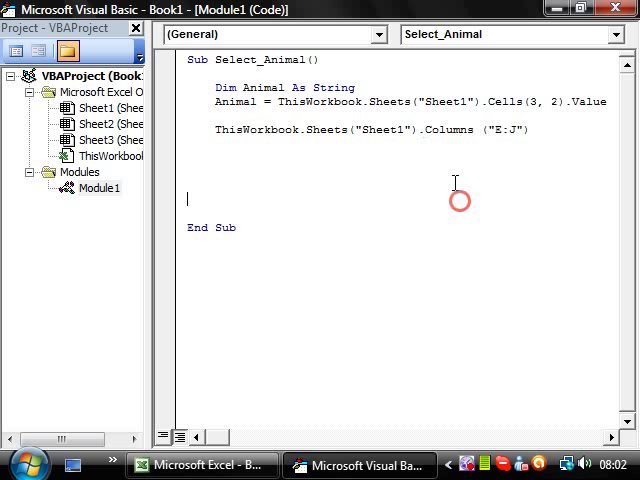
- Correct the range to Columns("E:J") and append .Hidden to the line
double_click(445, 130)
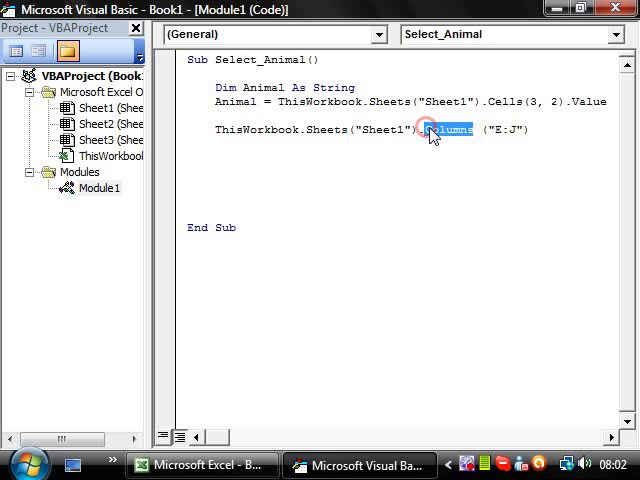
text(rows)
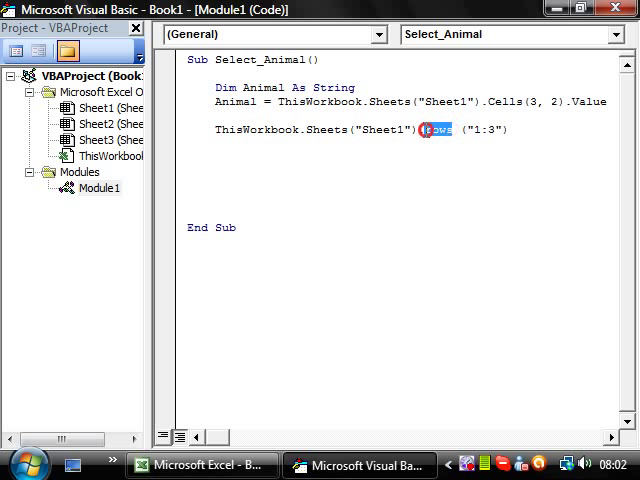
text(columns)
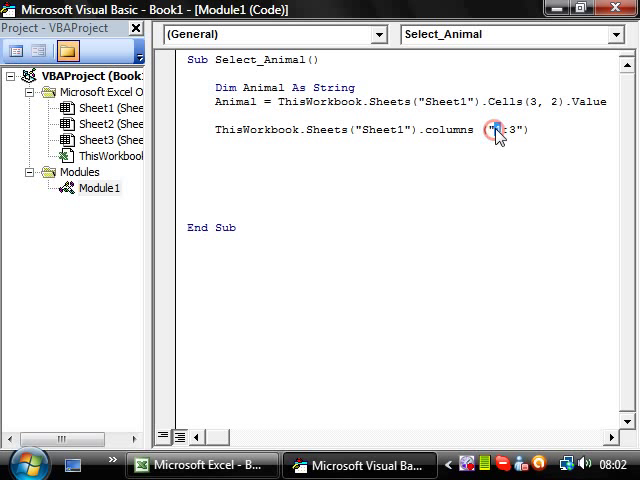
text(E:J)
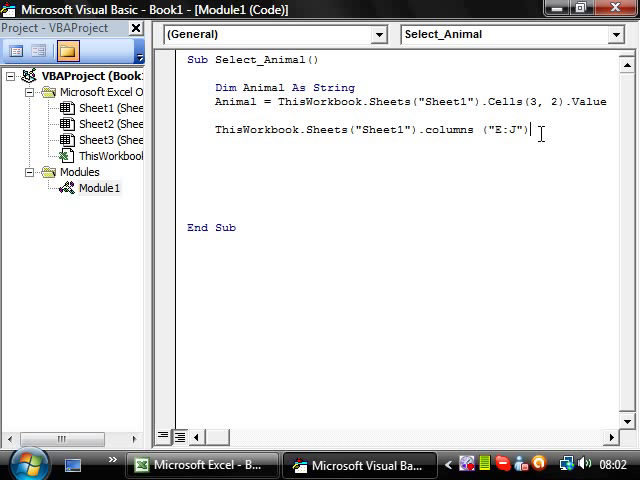
text(.)
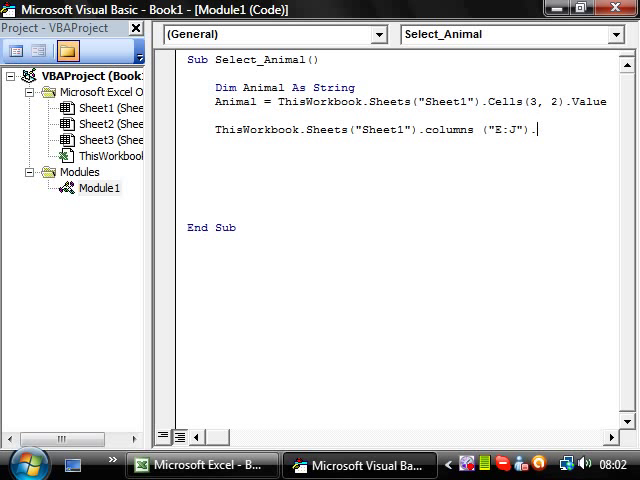
text(hidden)
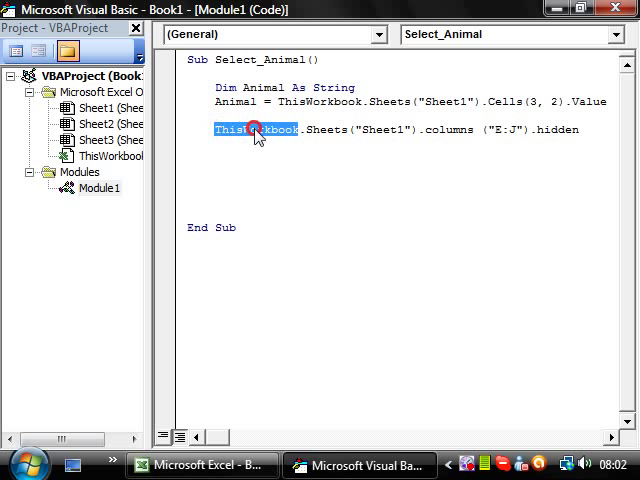
click(570, 129)
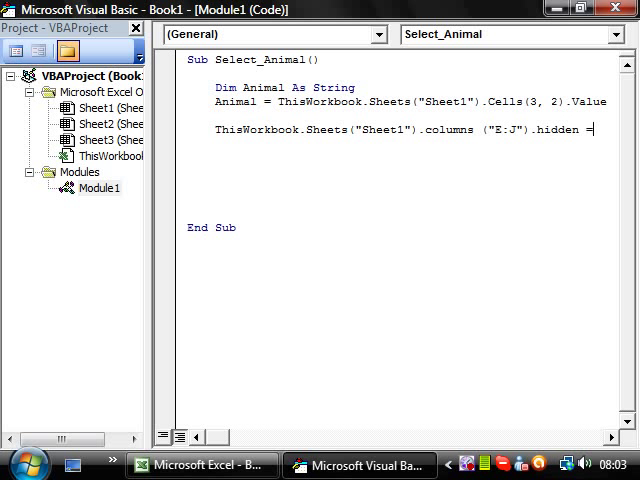
text(t)
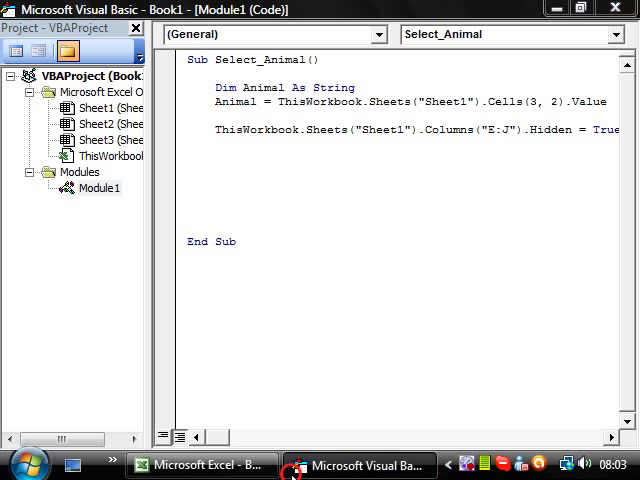
- Change Hidden to False and run the macro so columns E:J reappear
click(200, 463)
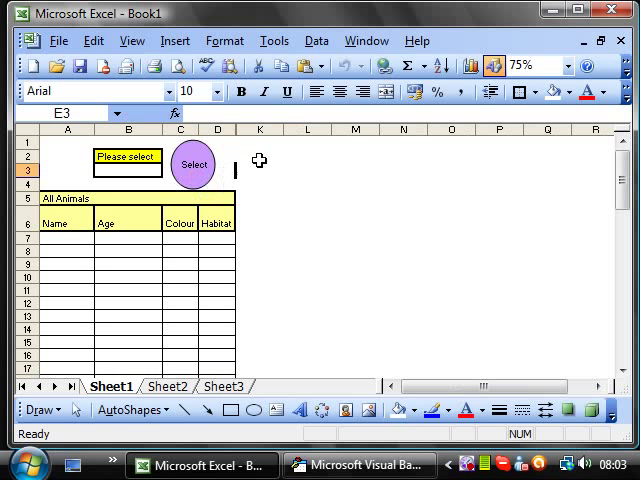
mouse_move(312, 443)
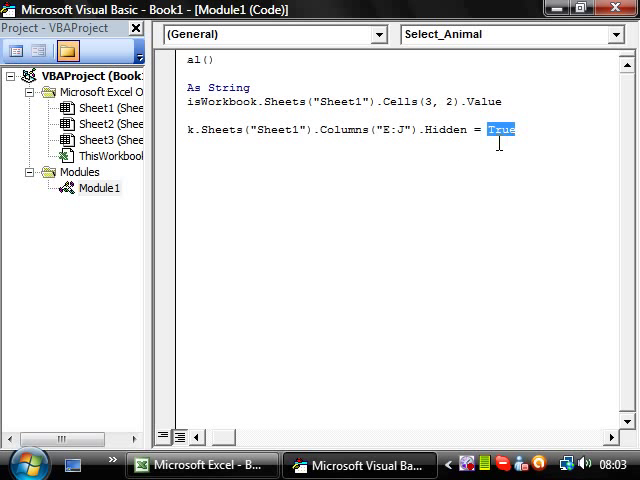
text(False)
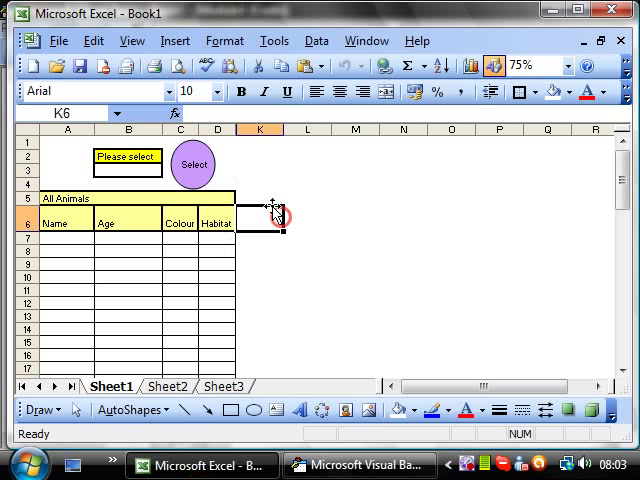
click(193, 163)
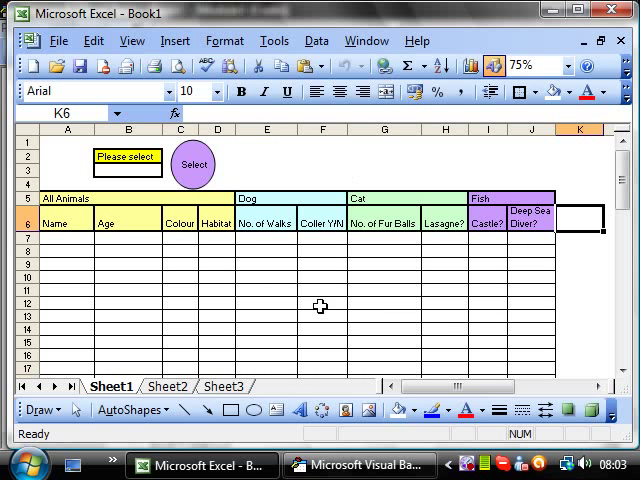
click(361, 464)
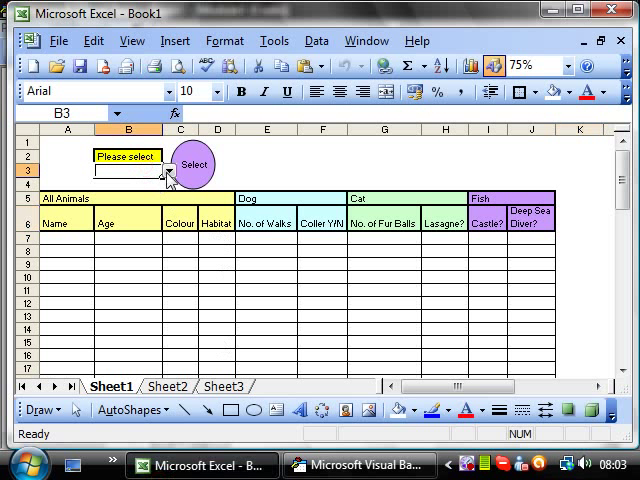
- View the Dog, Cat and Fish choices in B3, then return to the code
click(168, 173)
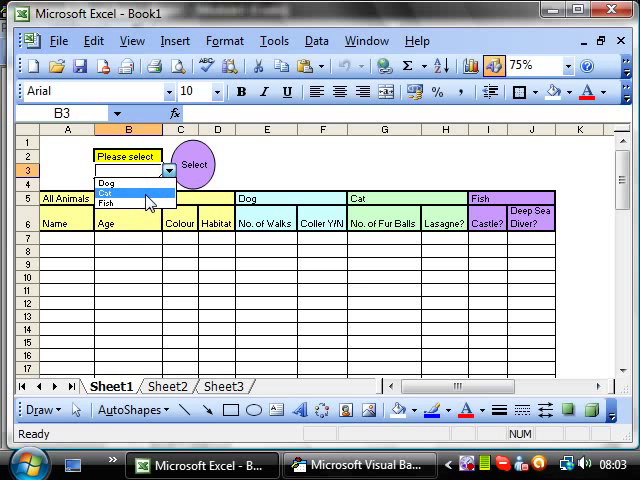
click(359, 463)
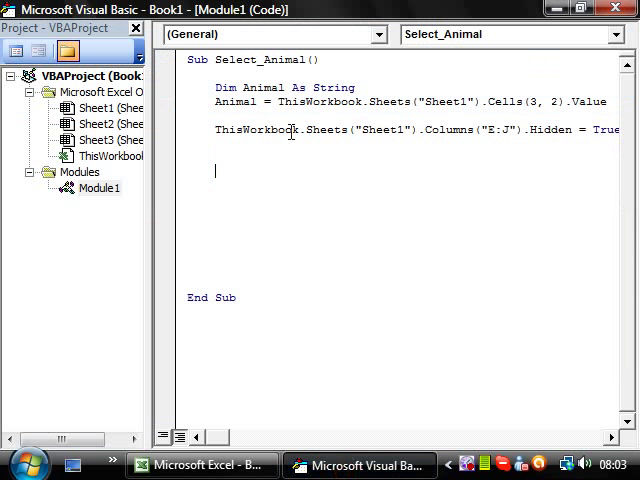
mouse_move(238, 207)
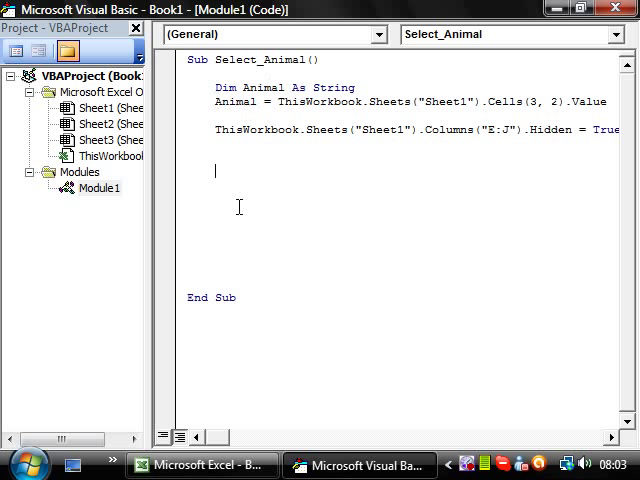
- Write 'If Animal = Dog Then … End If' plus matching Cat and fish blocks
text(if)
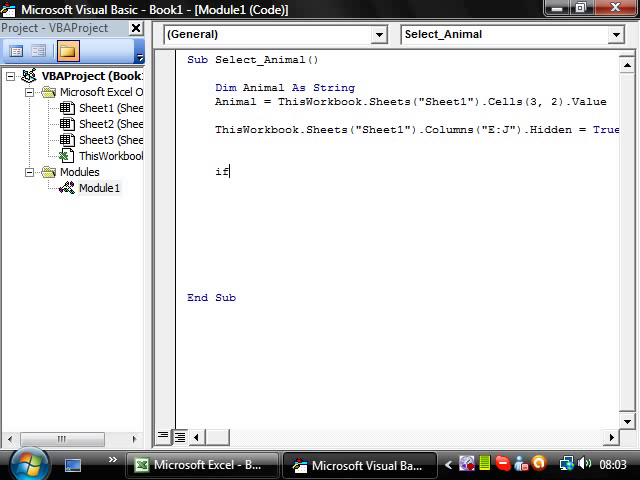
text(Animal)
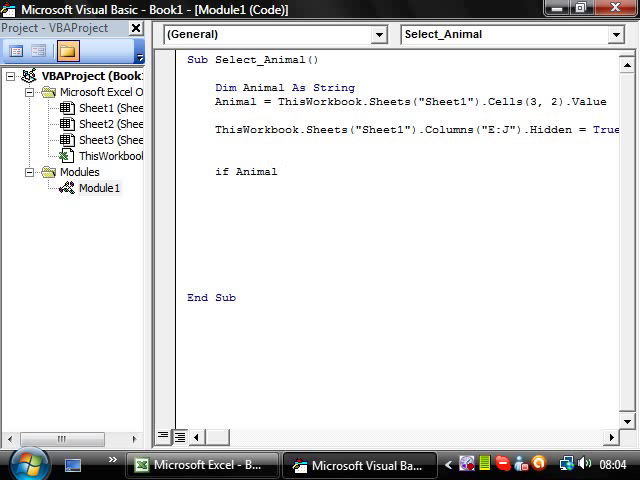
text(= Dog then)
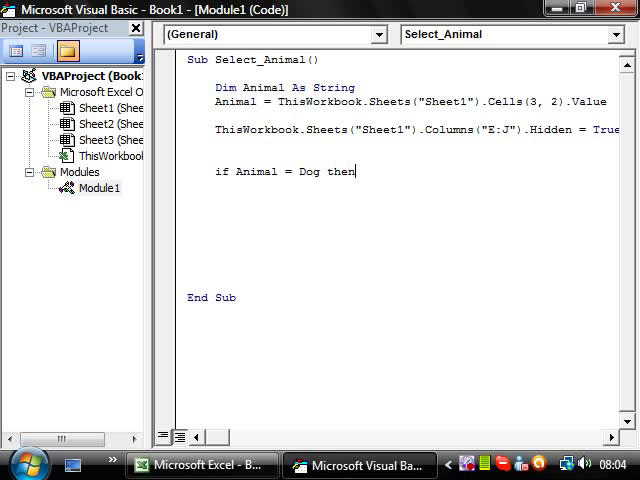
text(end)
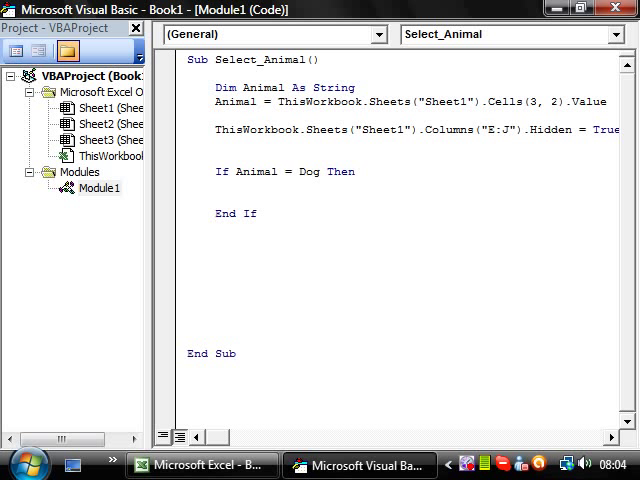
text(if anima)
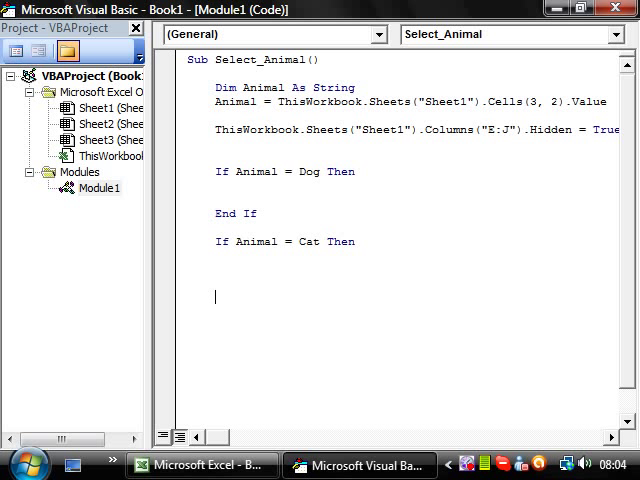
text(End If)
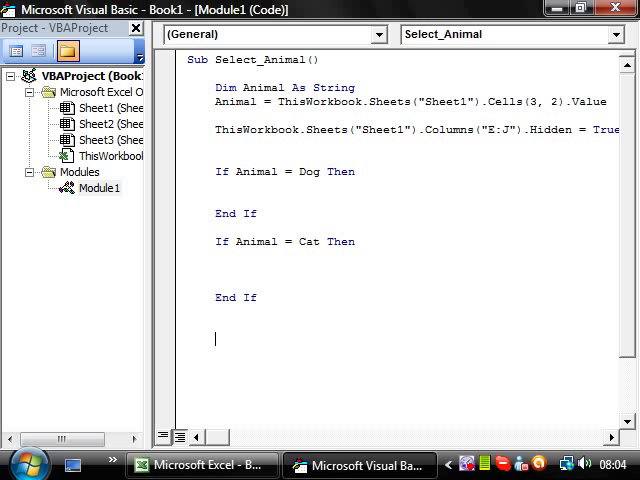
text(if animal)
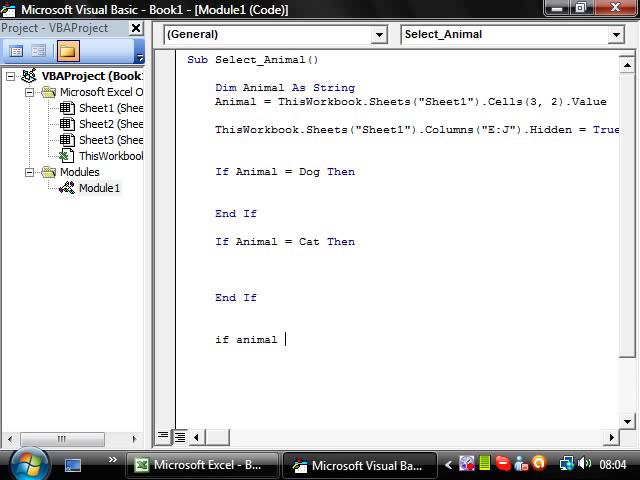
text(= fish Then)
text(End If)
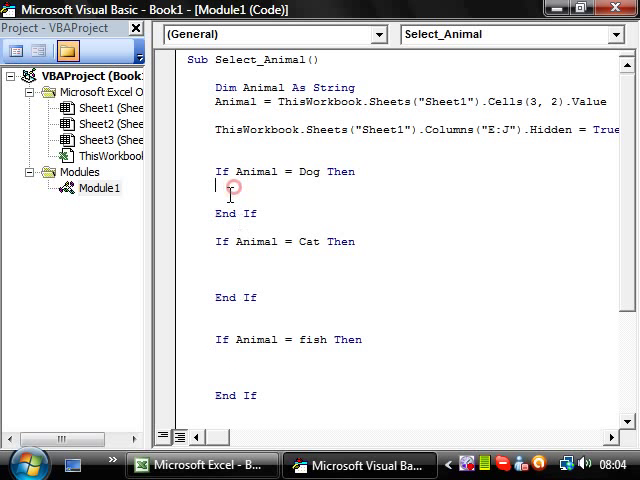
mouse_move(303, 157)
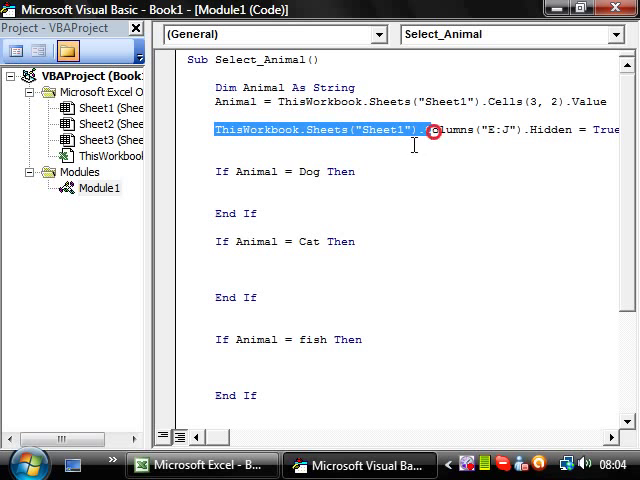
- Add ThisWorkbook.Sheets(...).Columns(E:F).Hidden = False to the Dog block and dismiss the compile error
click(200, 463)
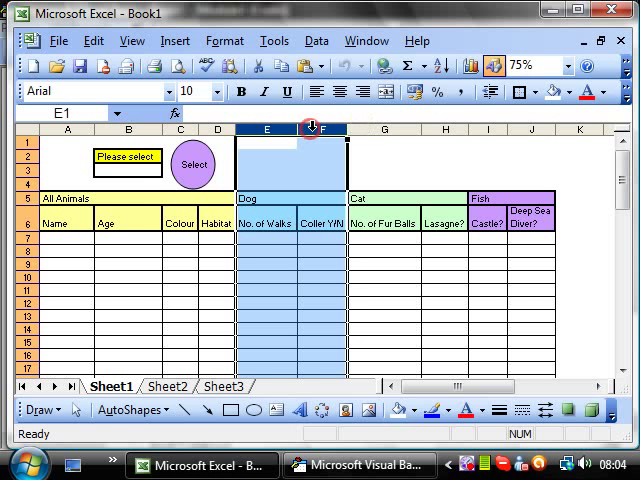
click(359, 464)
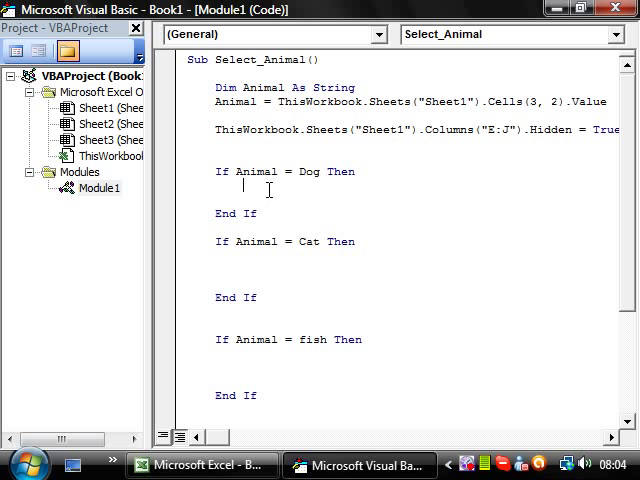
text(thisworkbook.)
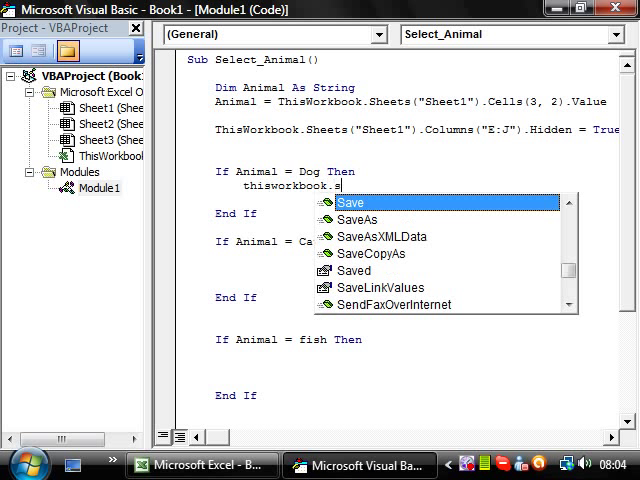
text(sheets("Sheet1").)
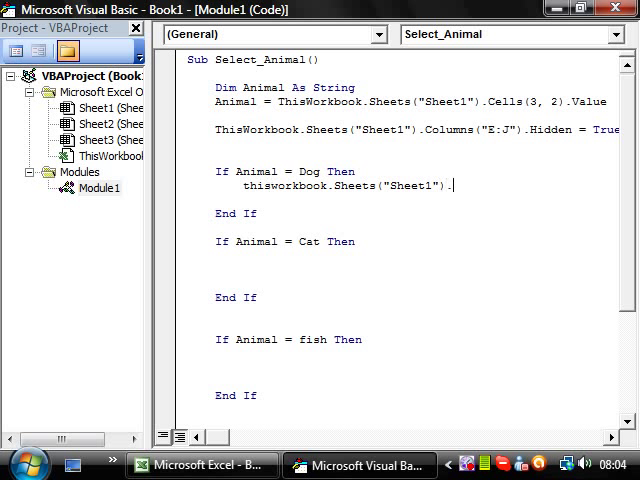
text(Columns(E:F)
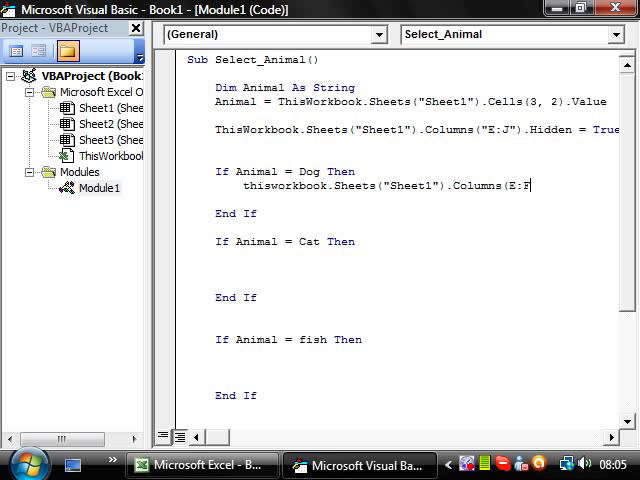
text().h)
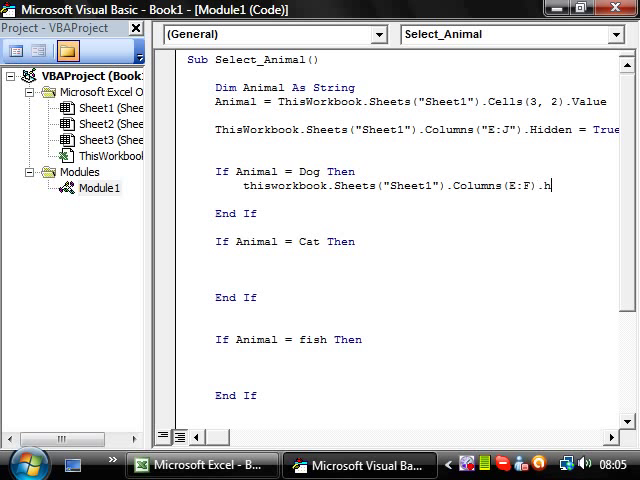
text(idden =)
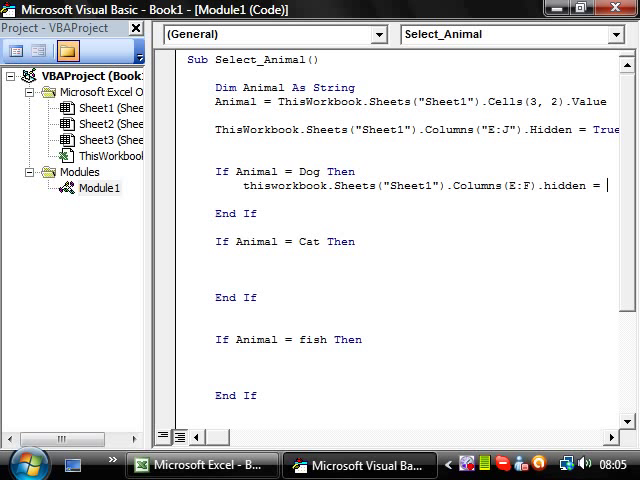
text(false)
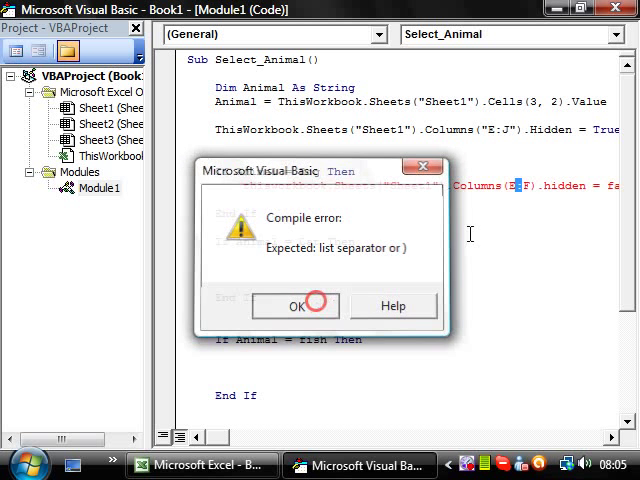
click(294, 305)
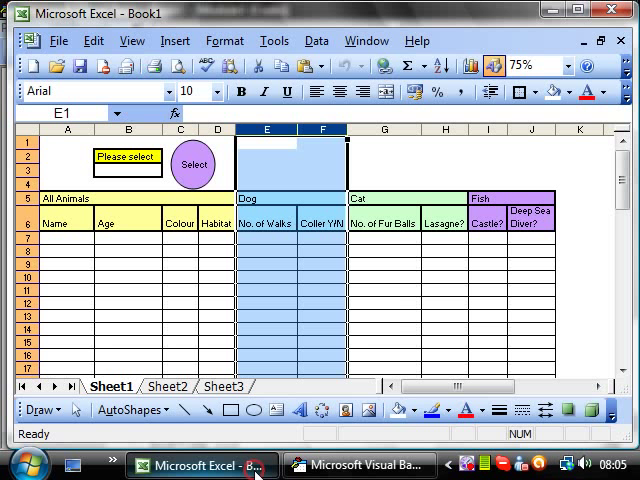
- Rewrite the Dog line with Columns("E:F").Hidden = False and add Cat G:H and fish I:J lines
click(358, 465)
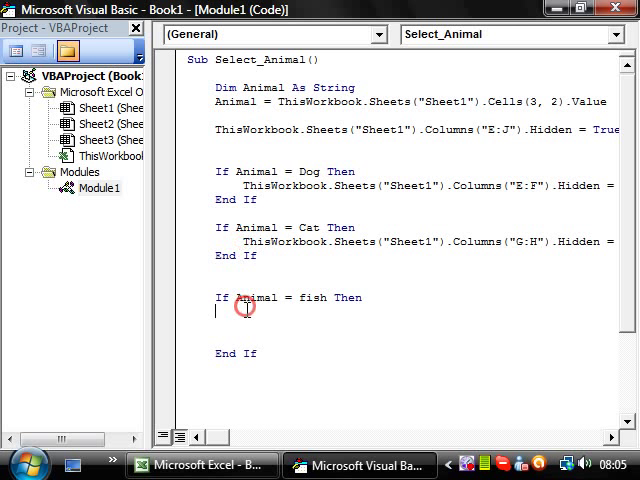
text(ThisWorkbook.Sheets("Sheet1").Columns("E:F").Hidden = False)
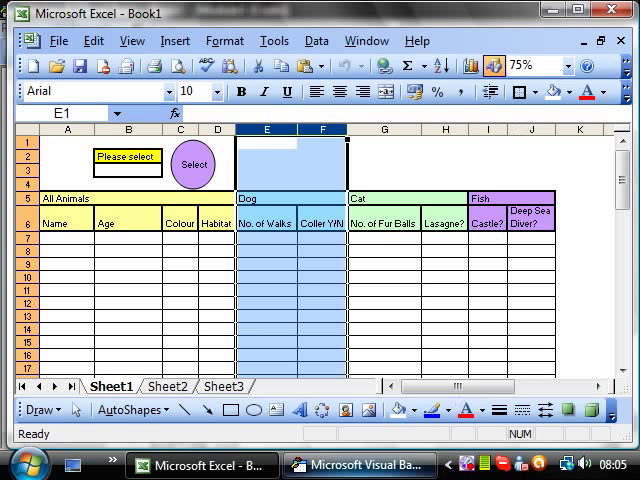
click(358, 464)
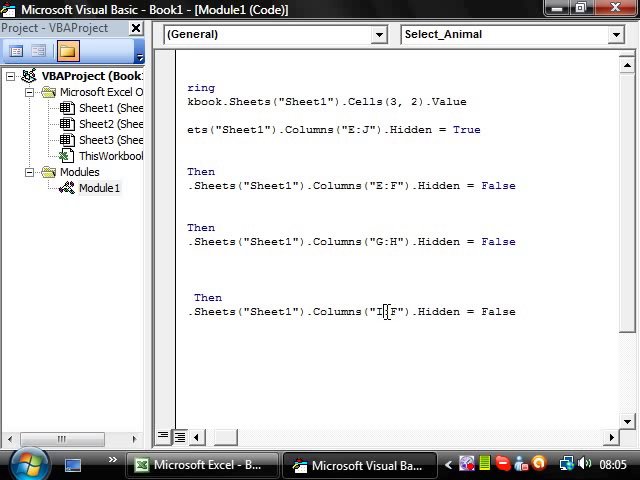
text(:J)
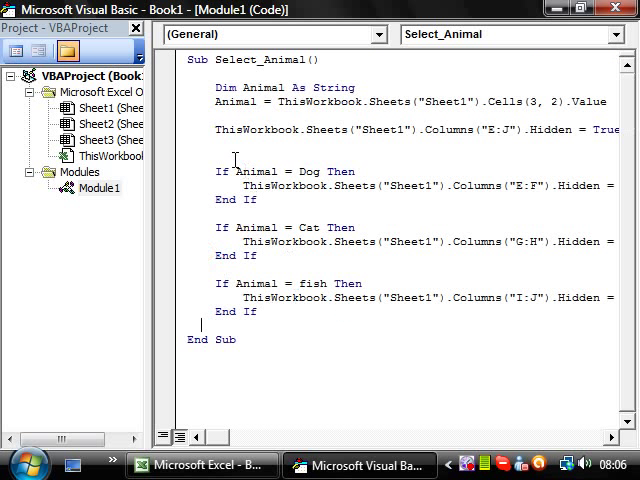
click(201, 463)
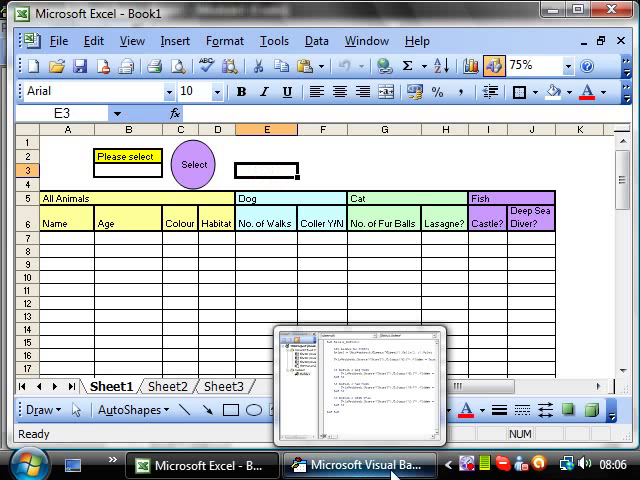
click(358, 464)
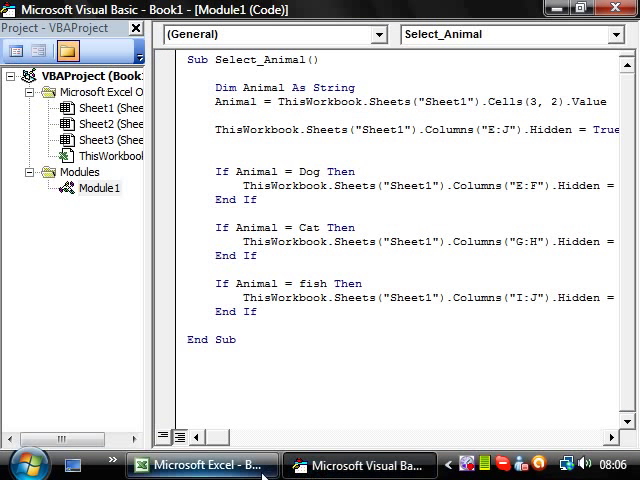
click(201, 463)
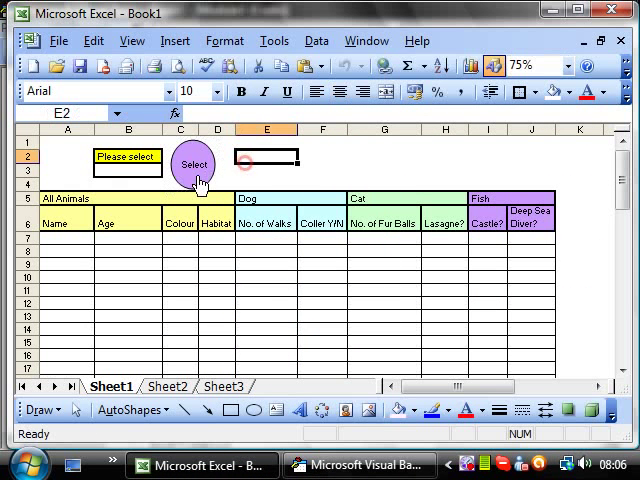
right_click(194, 163)
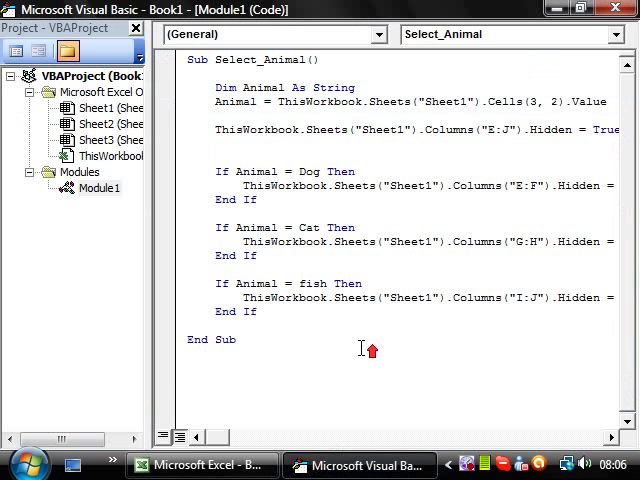
mouse_move(303, 379)
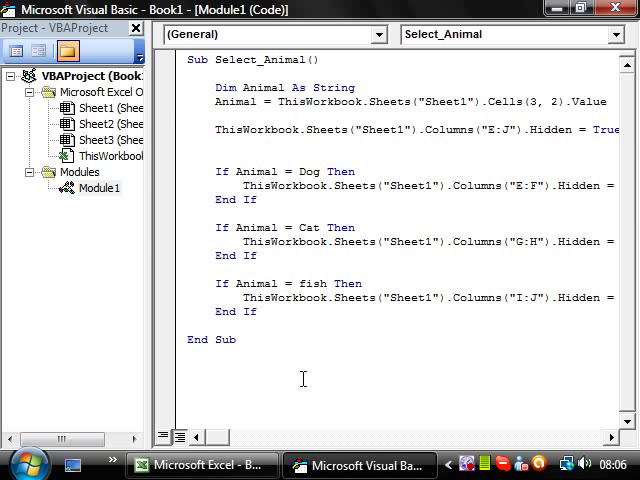
mouse_move(237, 447)
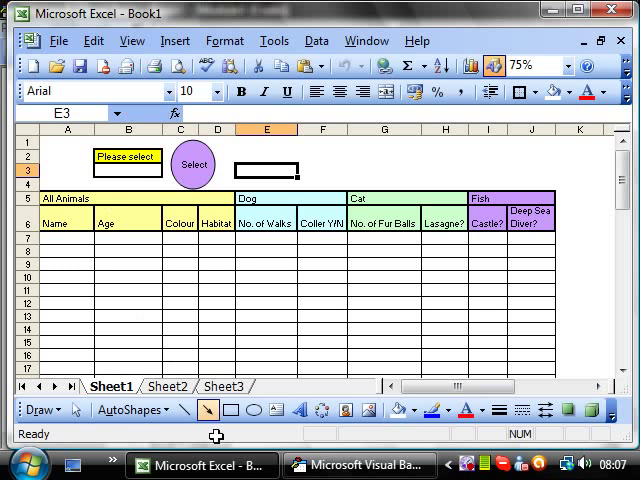
click(358, 464)
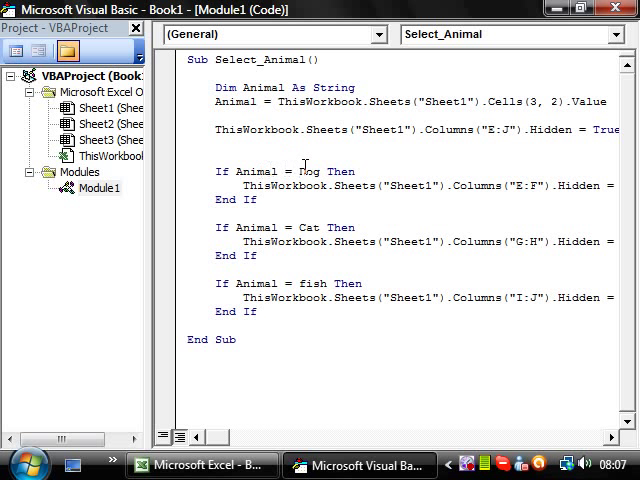
- Wrap Dog, Cat and fish in double quotes and capitalise Fish
text(")
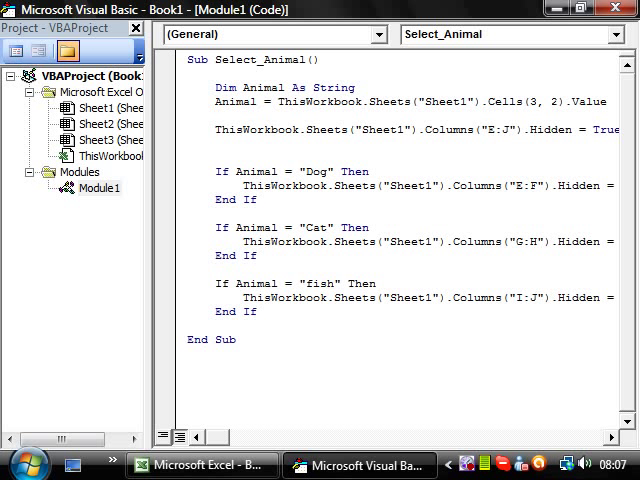
click(315, 283)
text(F)
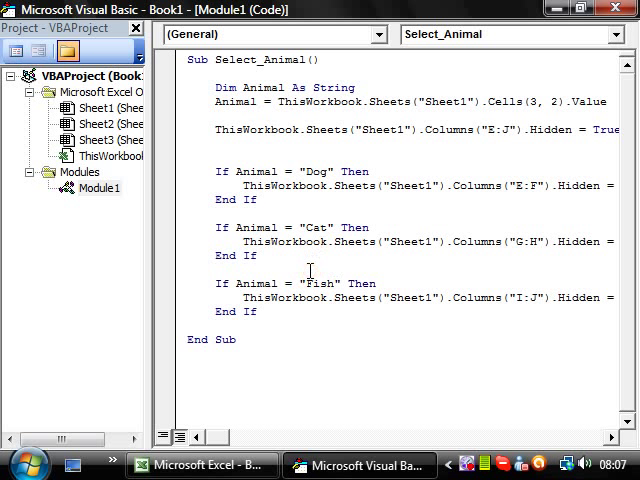
click(280, 209)
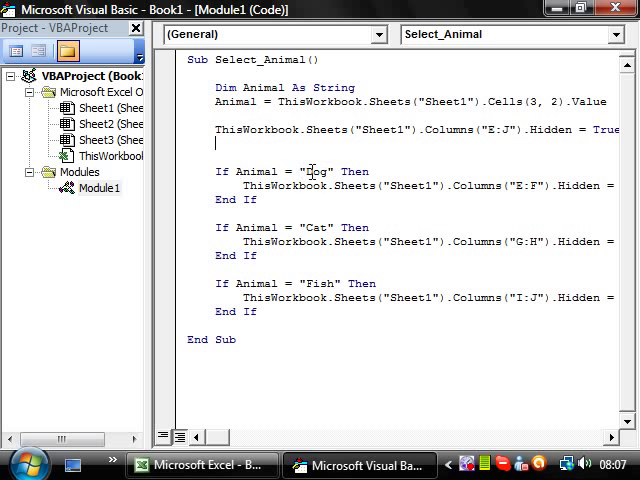
double_click(253, 171)
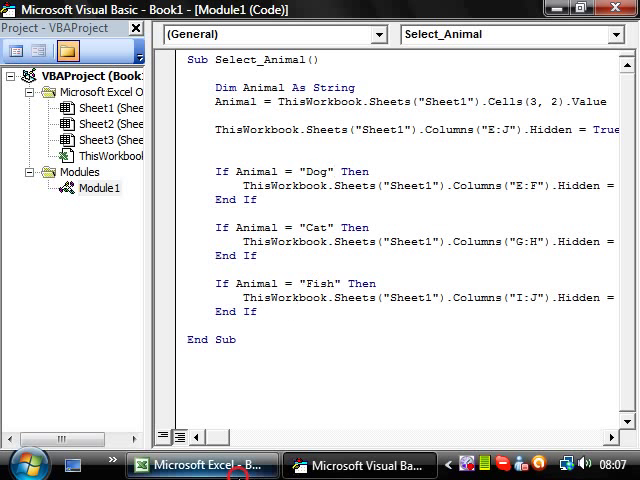
- Choose Dog in B3 and run Select_Animal twice from the Select shape to test it
click(200, 464)
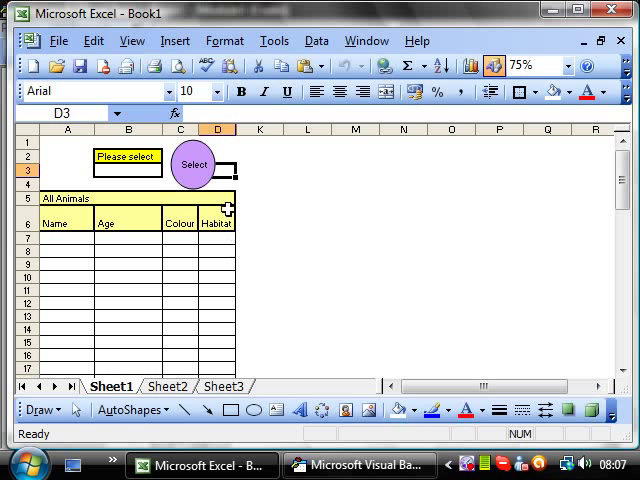
click(171, 172)
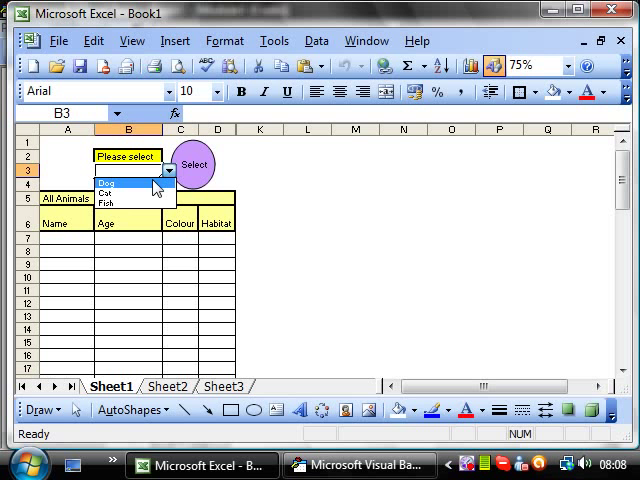
click(105, 181)
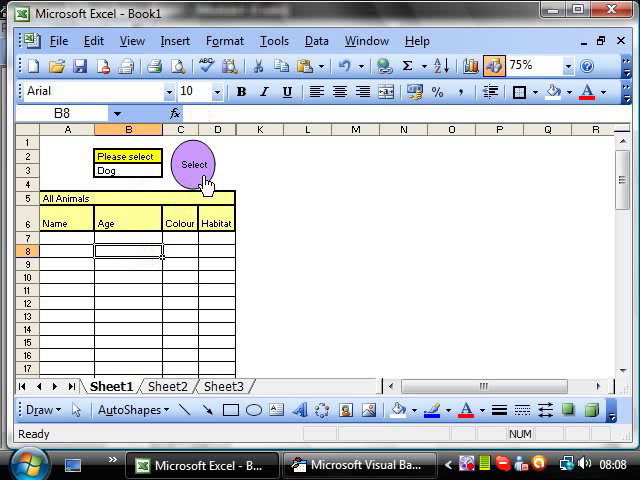
click(194, 163)
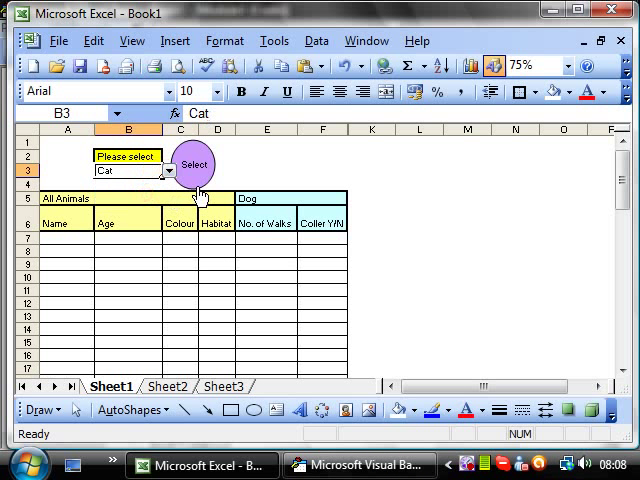
click(194, 163)
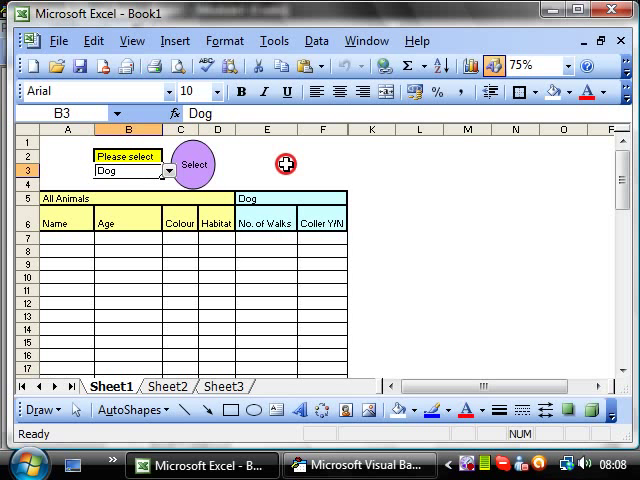
click(267, 170)
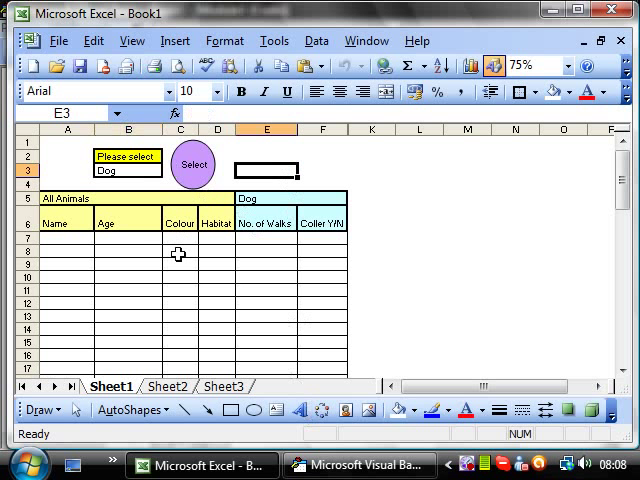
mouse_move(328, 240)
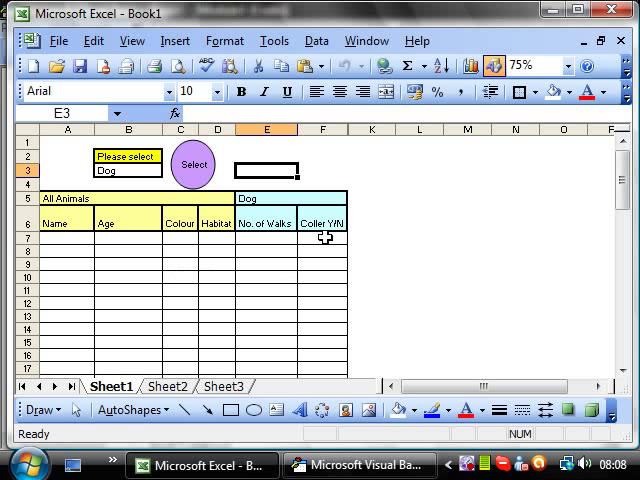